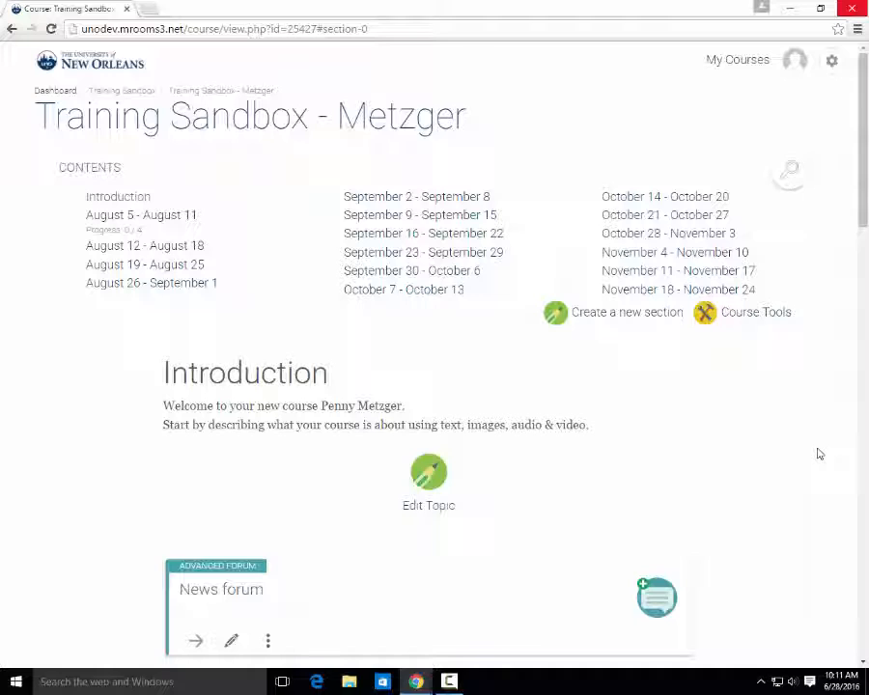
Step: Scroll to the Introduction topic and its 'Create learning activity or resource' link
{"action": "scroll", "scroll_direction": "down", "scroll_amount": 3}
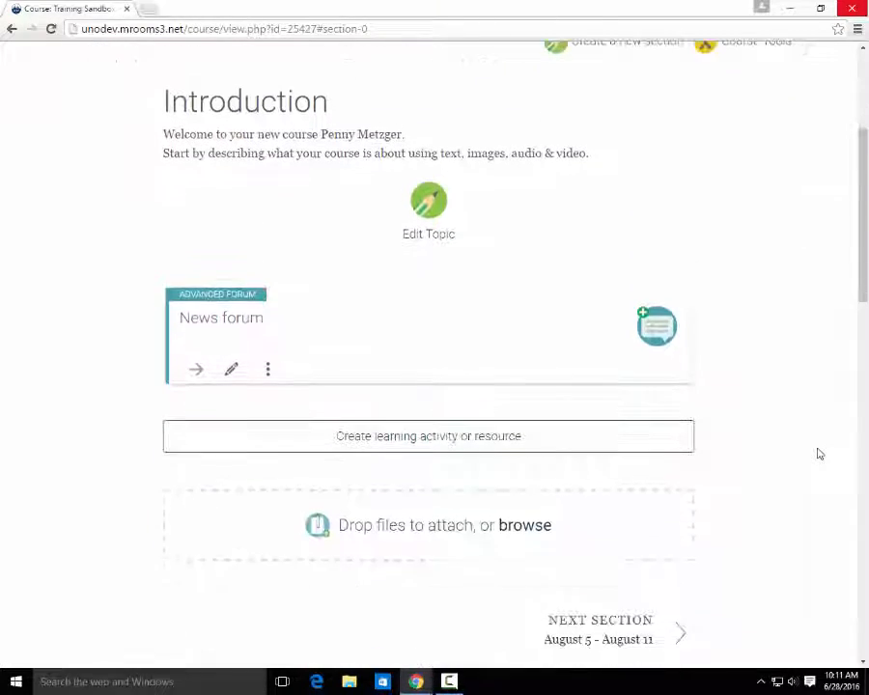
{"action": "left_click", "coordinate": [429, 435]}
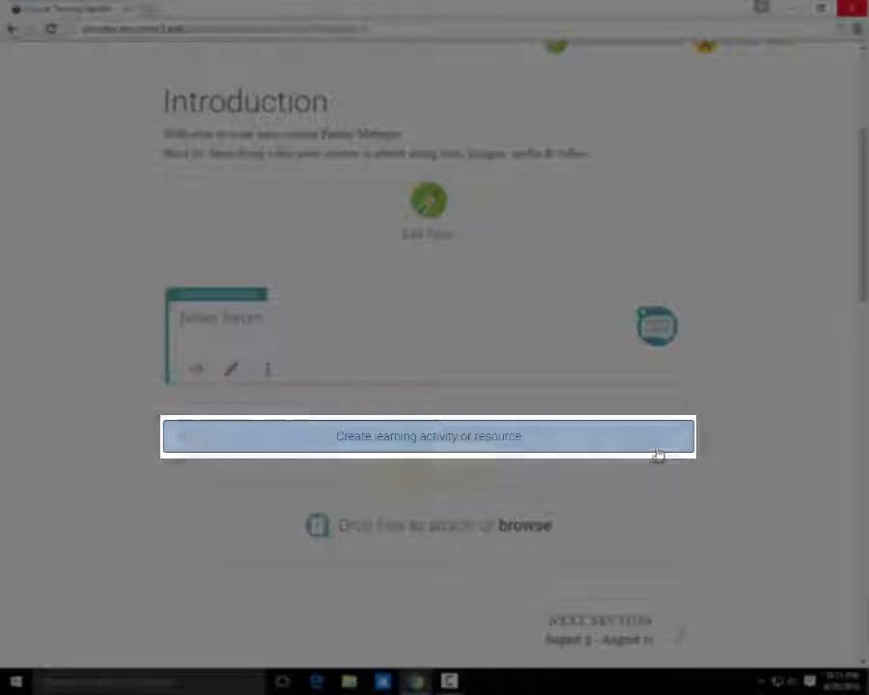
Step: Select Quiz from the Activities list in the Introduction topic's activity chooser
{"action": "left_click", "coordinate": [426, 436]}
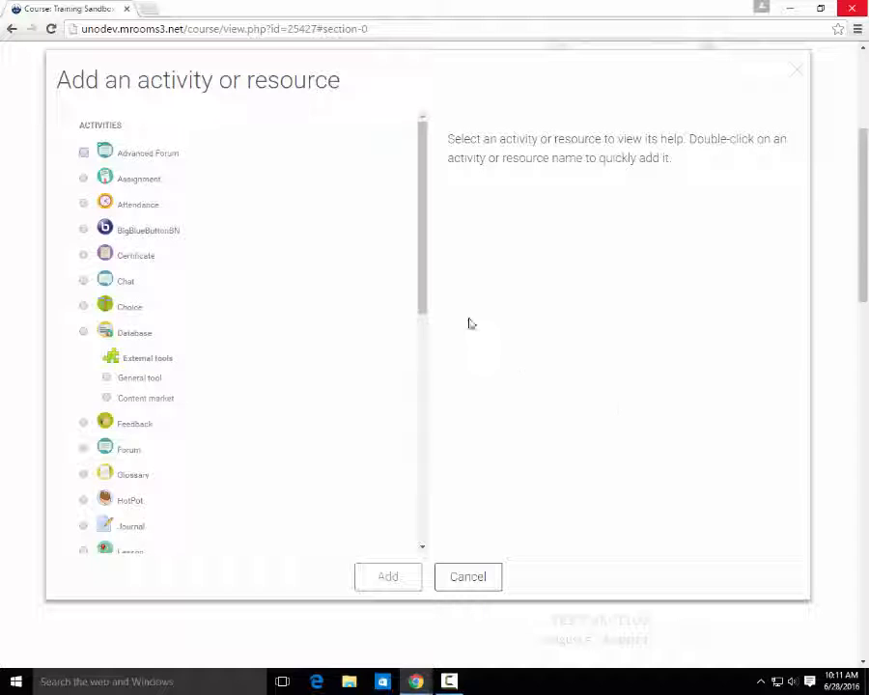
{"action": "scroll", "scroll_direction": "down", "scroll_amount": 3}
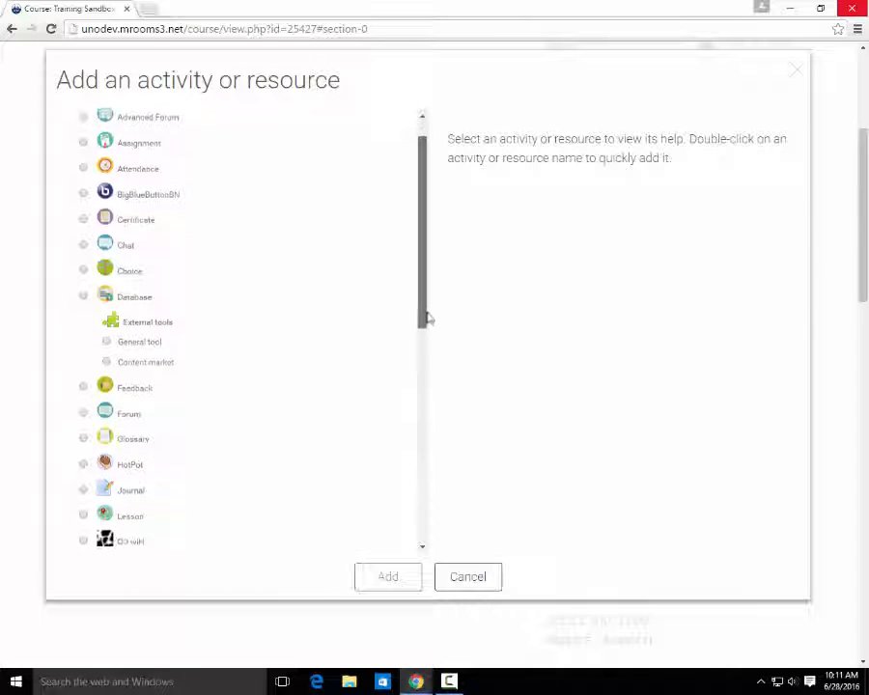
{"action": "scroll", "scroll_direction": "down", "scroll_amount": 3}
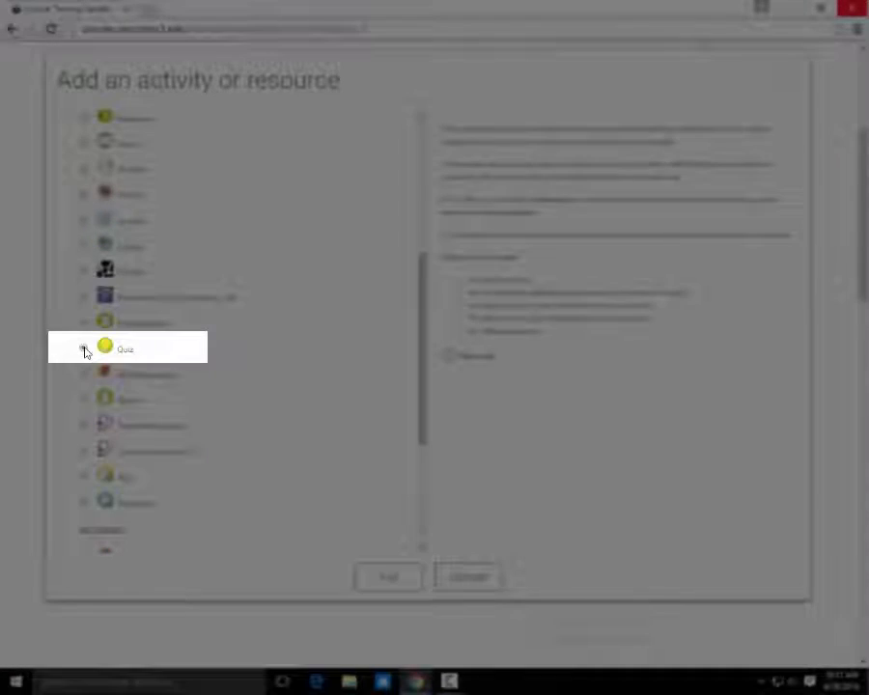
{"action": "left_click", "coordinate": [83, 348]}
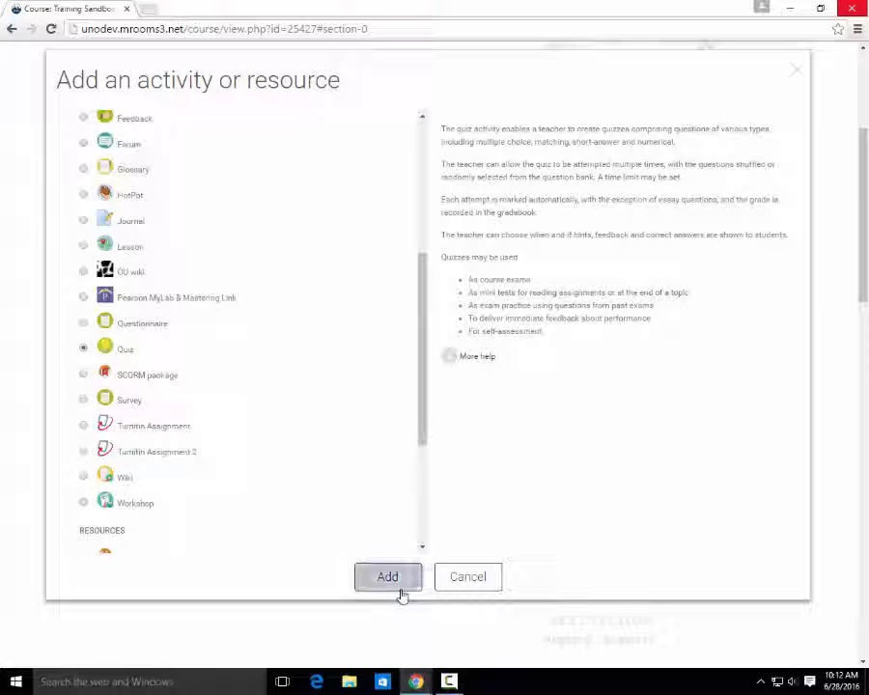
Step: Create the quiz and begin typing 'Qu' in the Name field of the form
{"action": "left_click", "coordinate": [386, 577]}
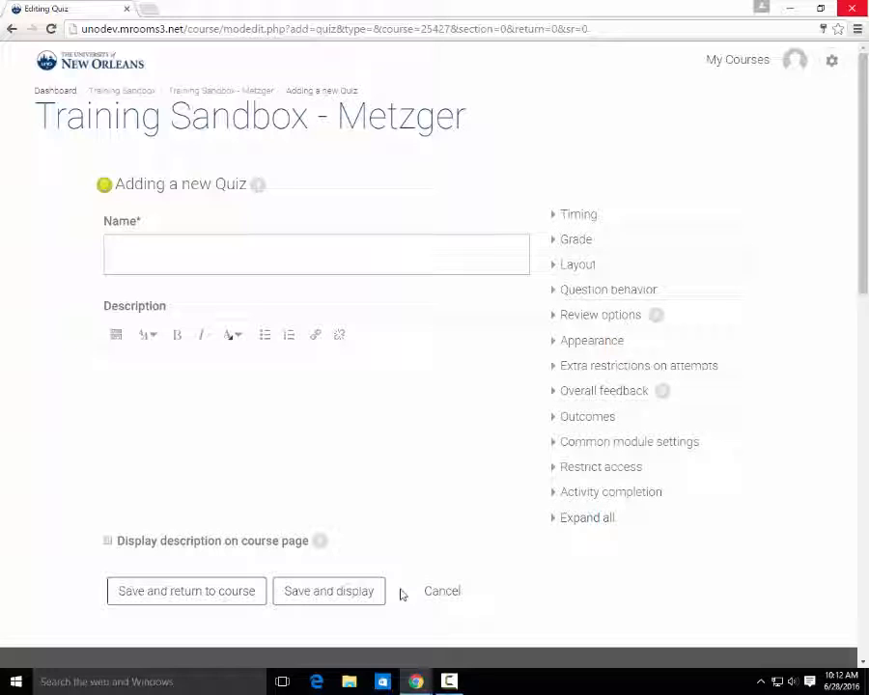
{"action": "left_click", "coordinate": [280, 254]}
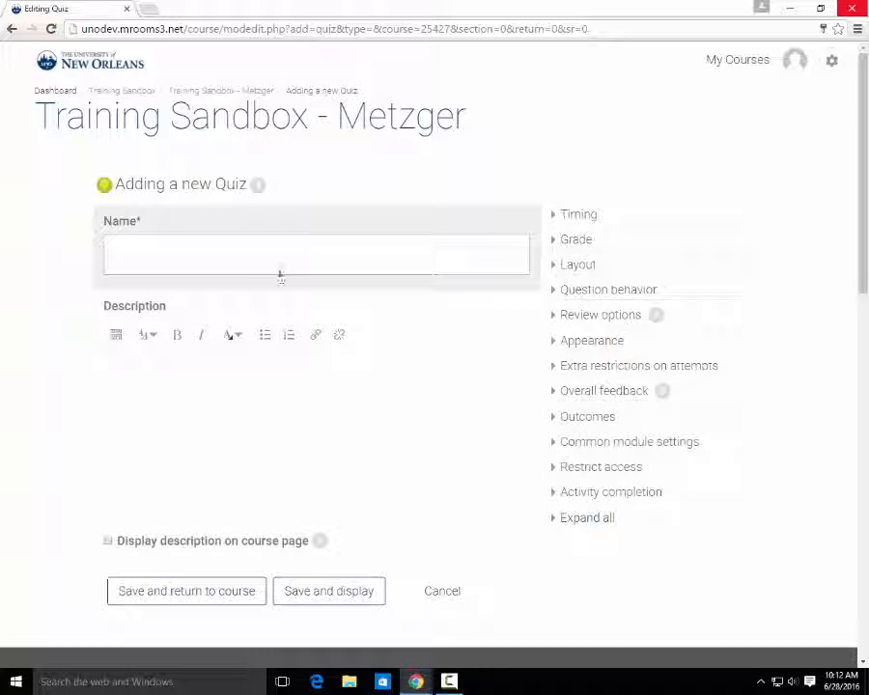
{"action": "type", "text": "Quiz 1"}
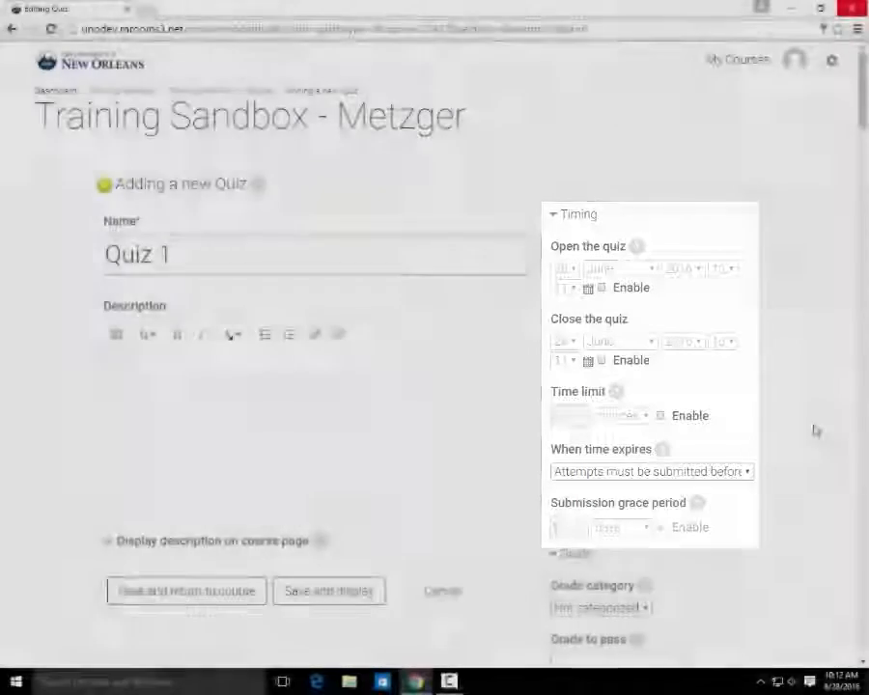
Step: Scroll through the Grade, Layout, Question behavior and Review options settings
{"action": "scroll", "scroll_direction": "down", "scroll_amount": 3}
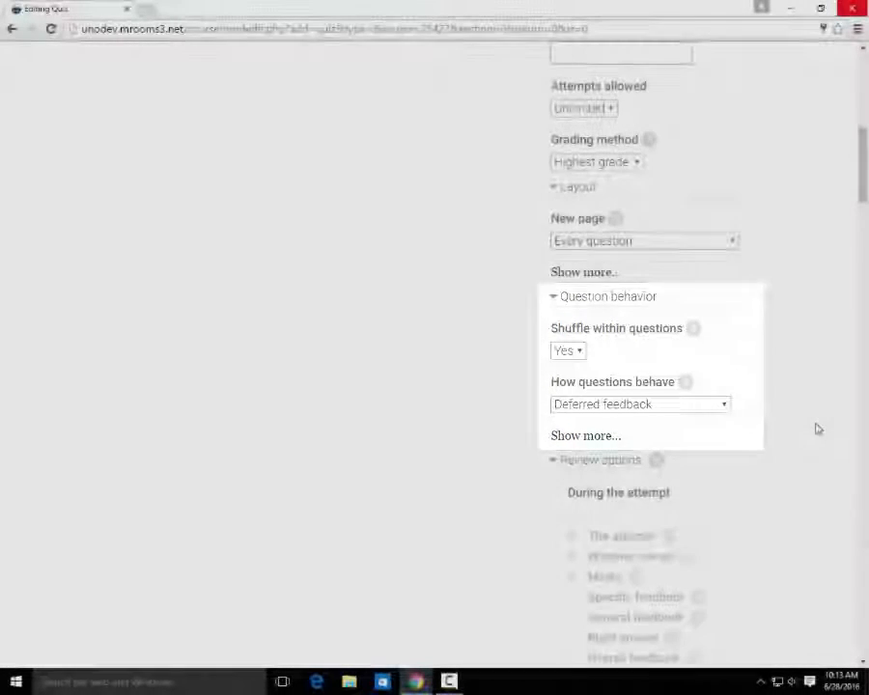
{"action": "scroll", "scroll_direction": "down", "scroll_amount": 3}
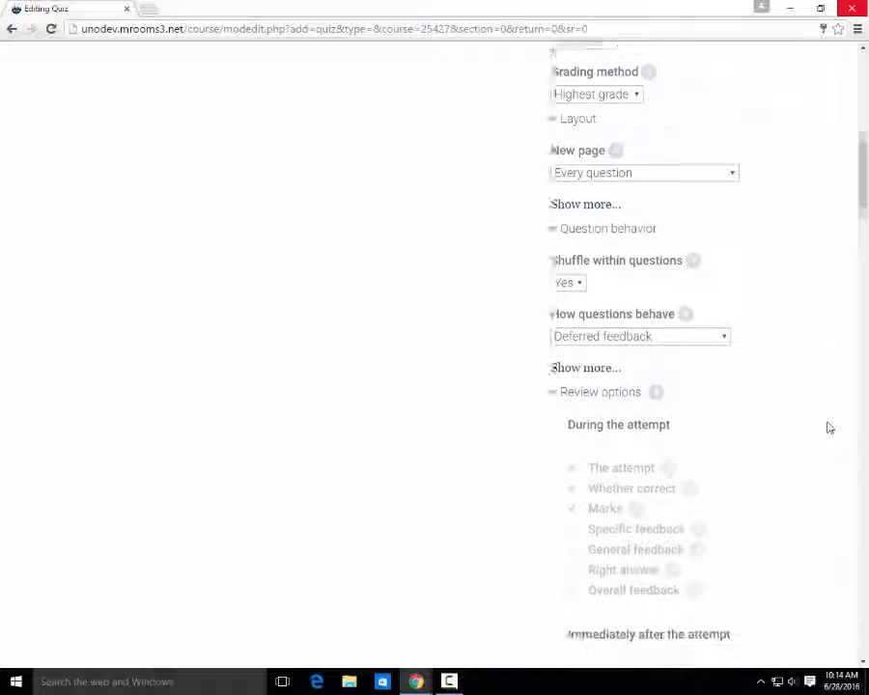
{"action": "scroll", "scroll_direction": "down", "scroll_amount": 3}
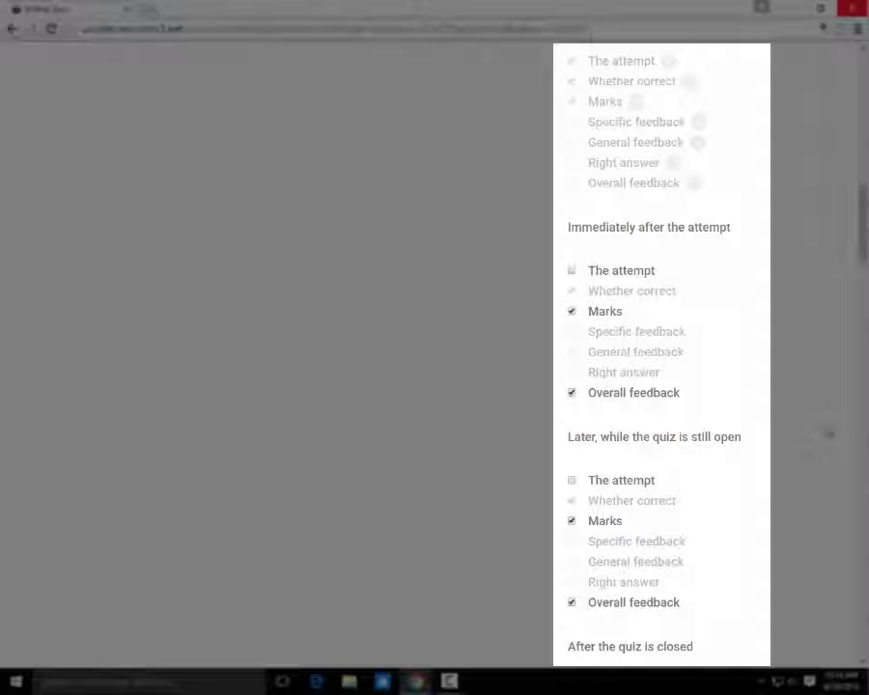
{"action": "scroll", "scroll_direction": "down", "scroll_amount": 3}
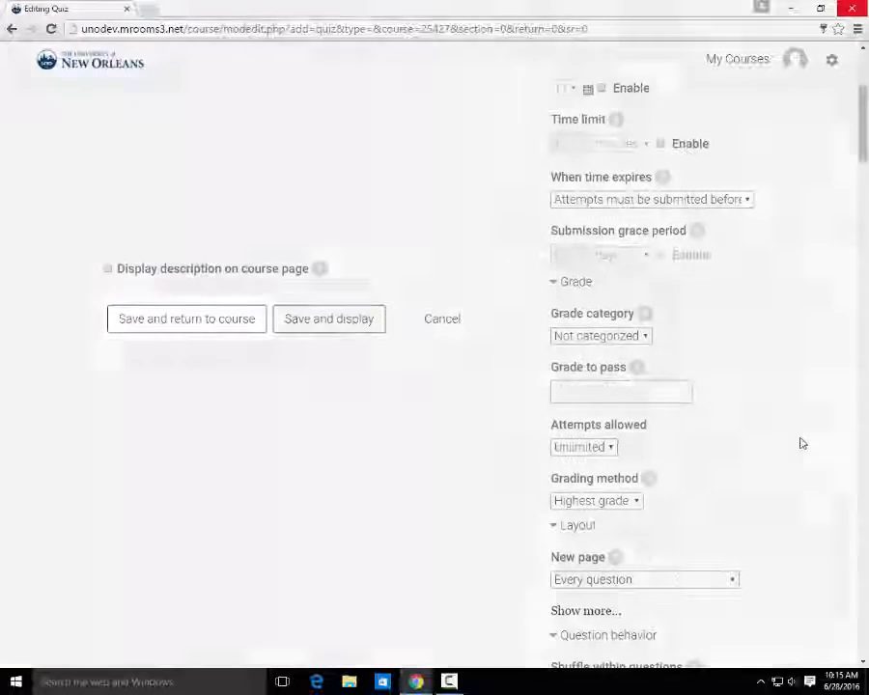
Step: Save Quiz 1 and return to the Training Sandbox - Metzger course page
{"action": "left_click", "coordinate": [186, 319]}
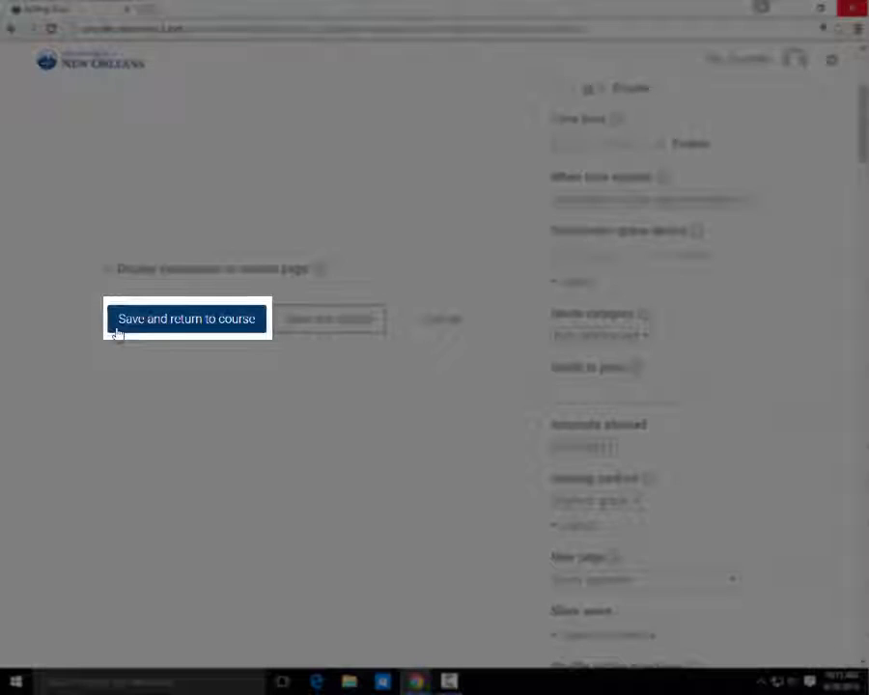
{"action": "left_click", "coordinate": [187, 319]}
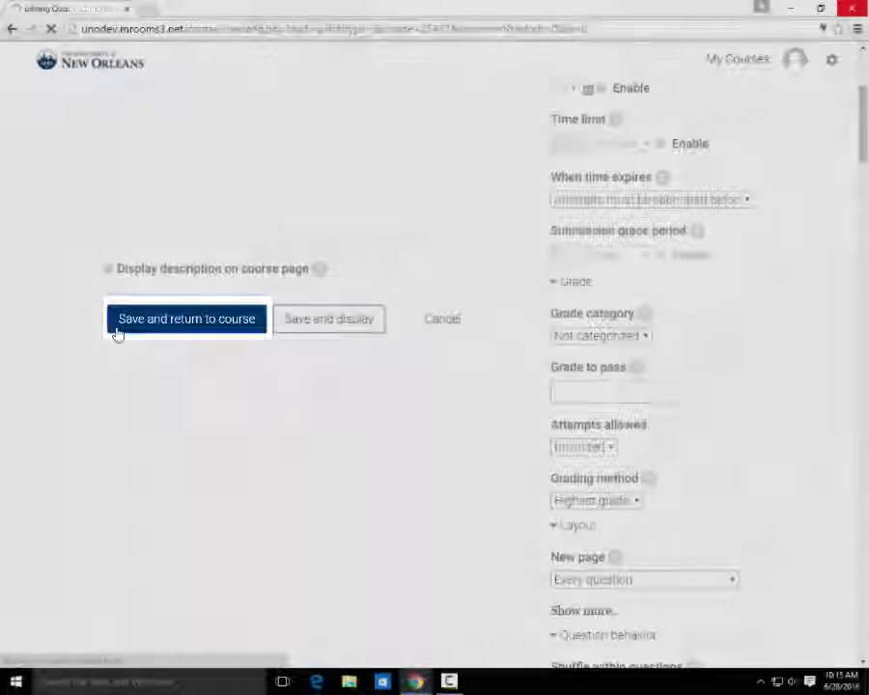
{"action": "left_click", "coordinate": [186, 318]}
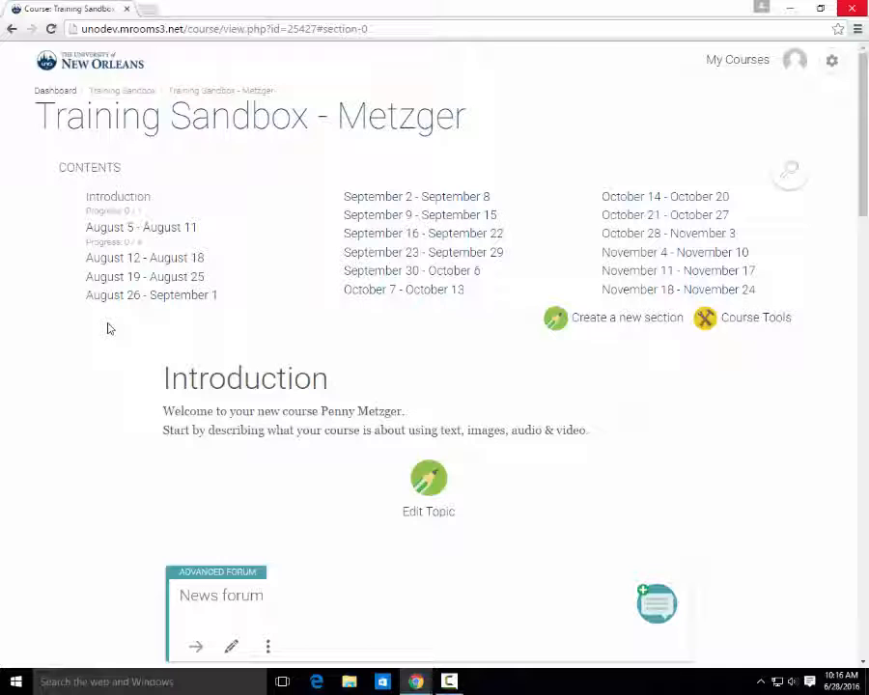
{"action": "mouse_move", "coordinate": [104, 412]}
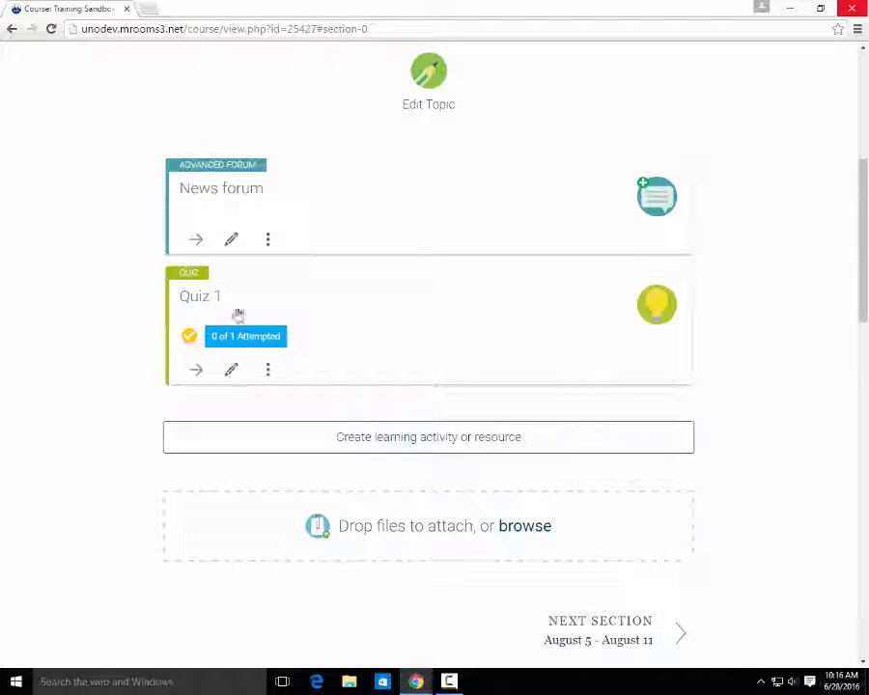
Step: Open the Quiz 1 activity and its Edit quiz page
{"action": "left_click", "coordinate": [200, 297]}
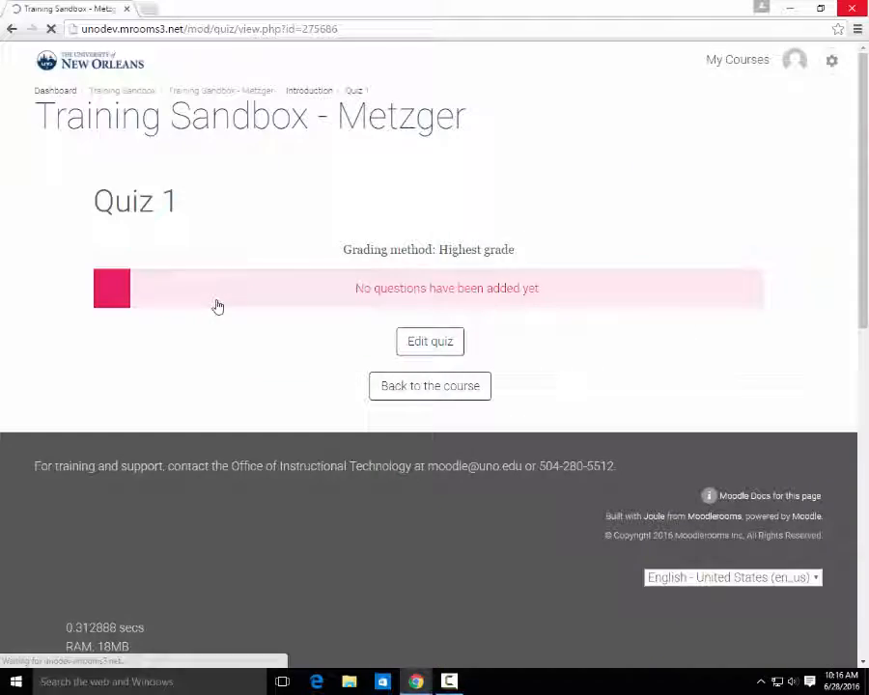
{"action": "left_click", "coordinate": [428, 341]}
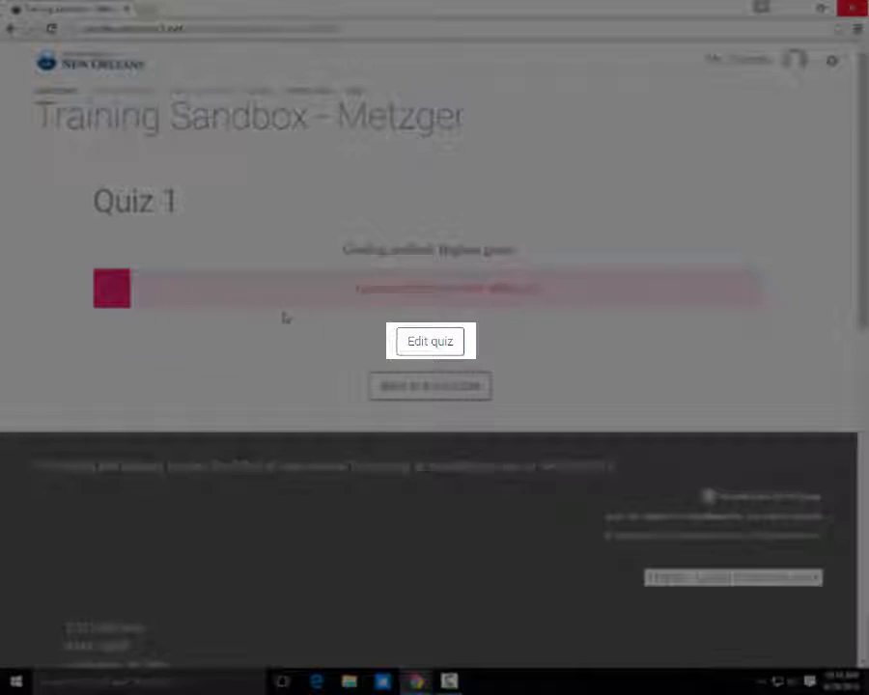
{"action": "left_click", "coordinate": [430, 341]}
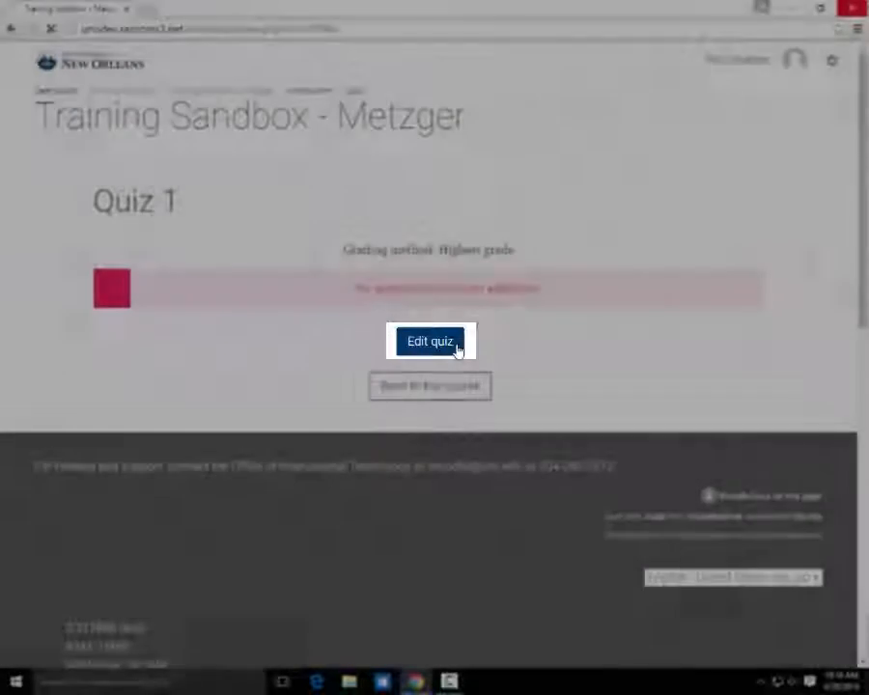
{"action": "left_click", "coordinate": [430, 341]}
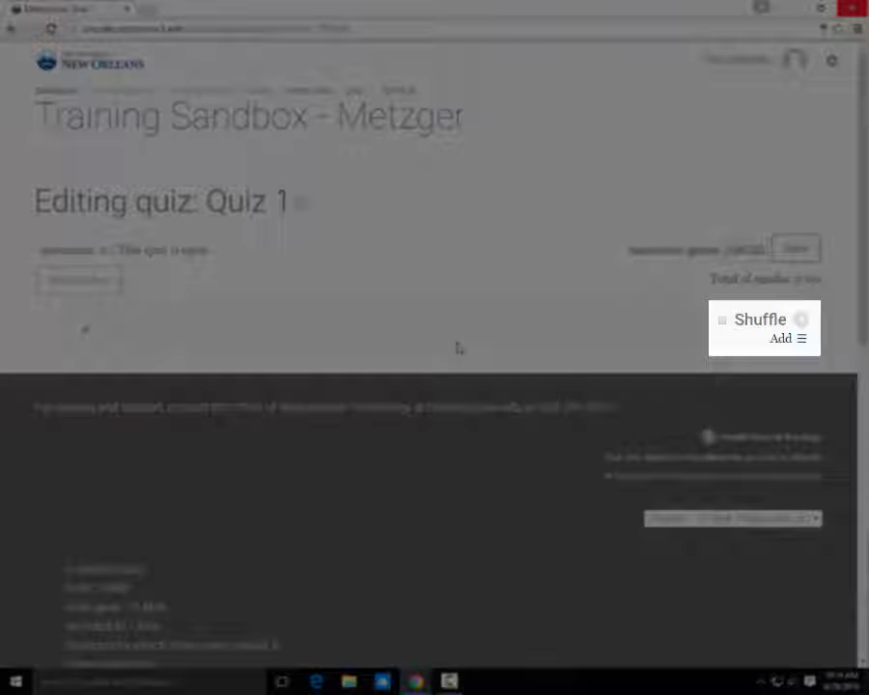
Step: Choose '+ from question bank' from the Add menu on Quiz 1's editing page
{"action": "left_click", "coordinate": [781, 338]}
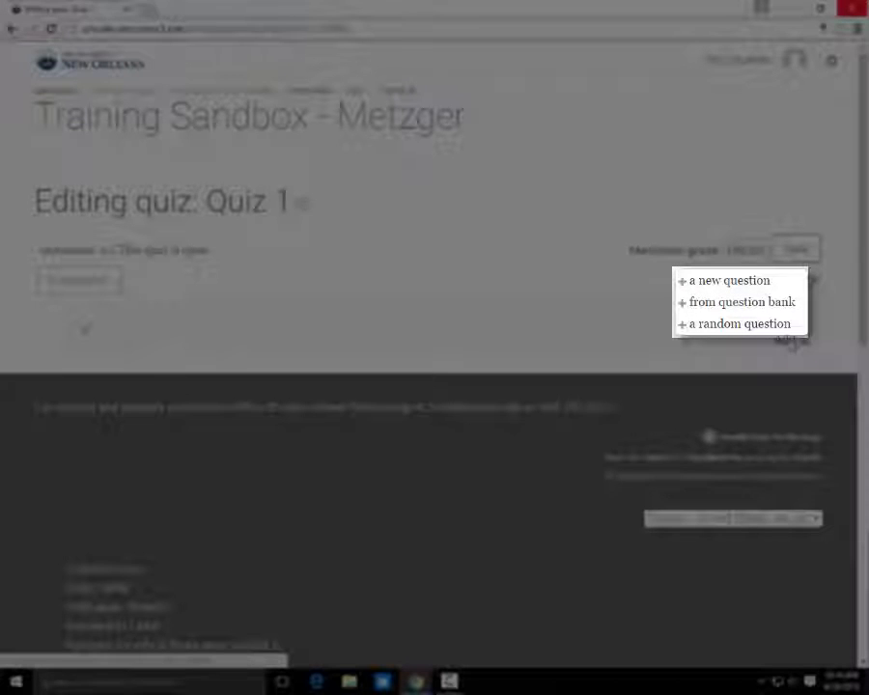
{"action": "left_click", "coordinate": [741, 301]}
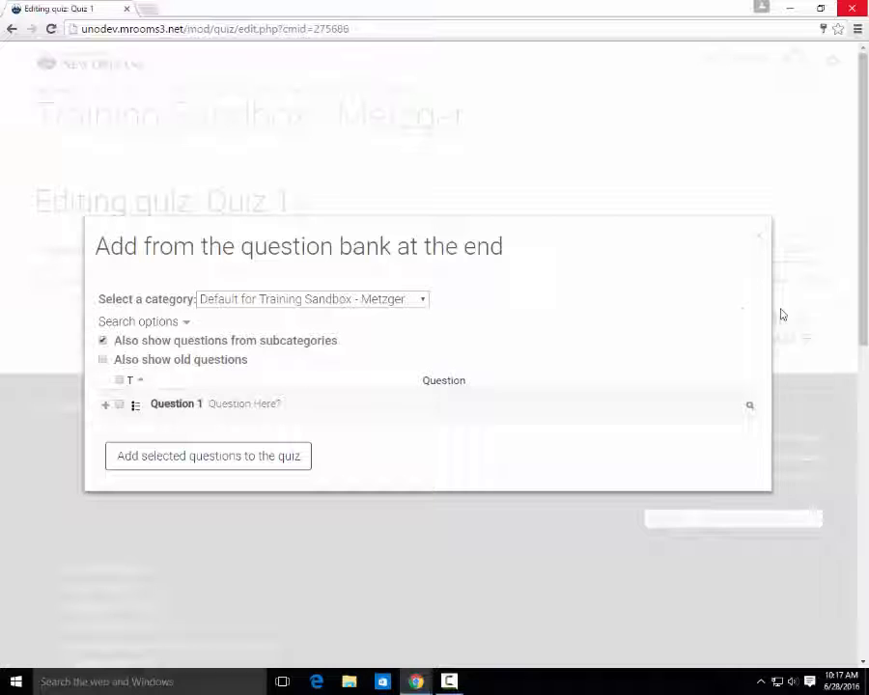
Step: Pick Category 1, tick Question 1, and add it to Quiz 1
{"action": "left_click", "coordinate": [310, 299]}
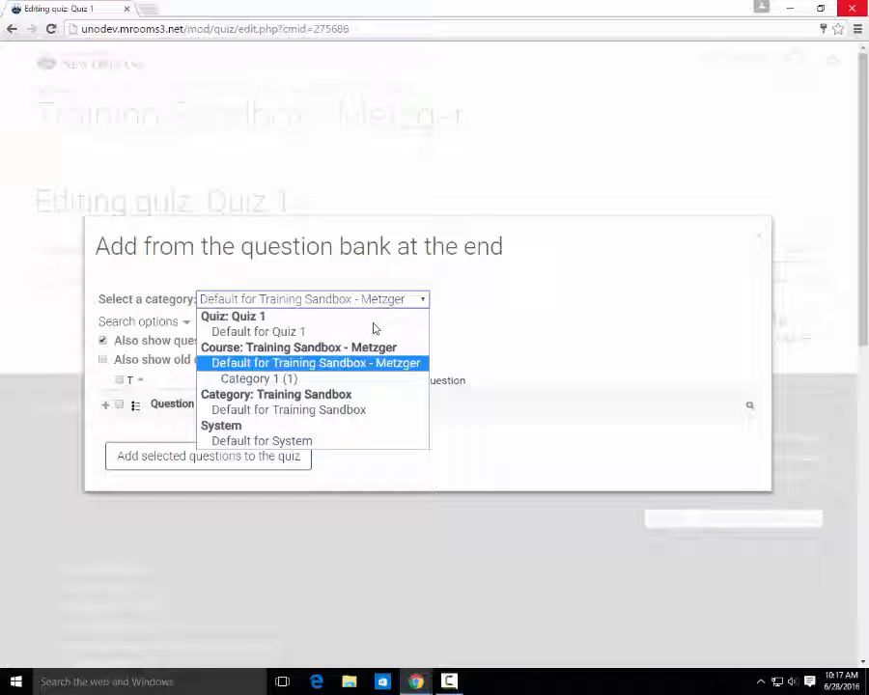
{"action": "left_click", "coordinate": [259, 378]}
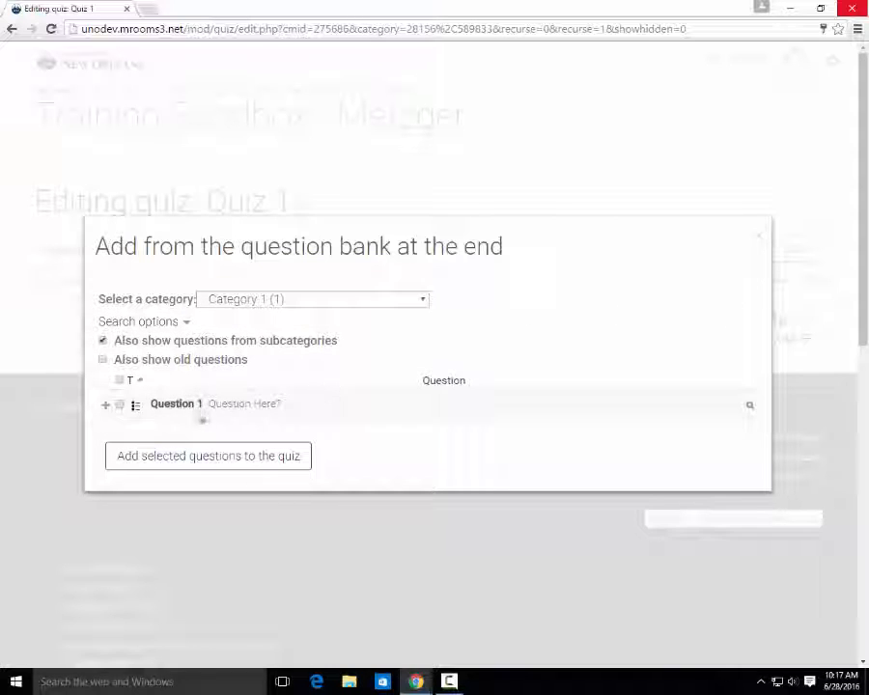
{"action": "left_click", "coordinate": [120, 404]}
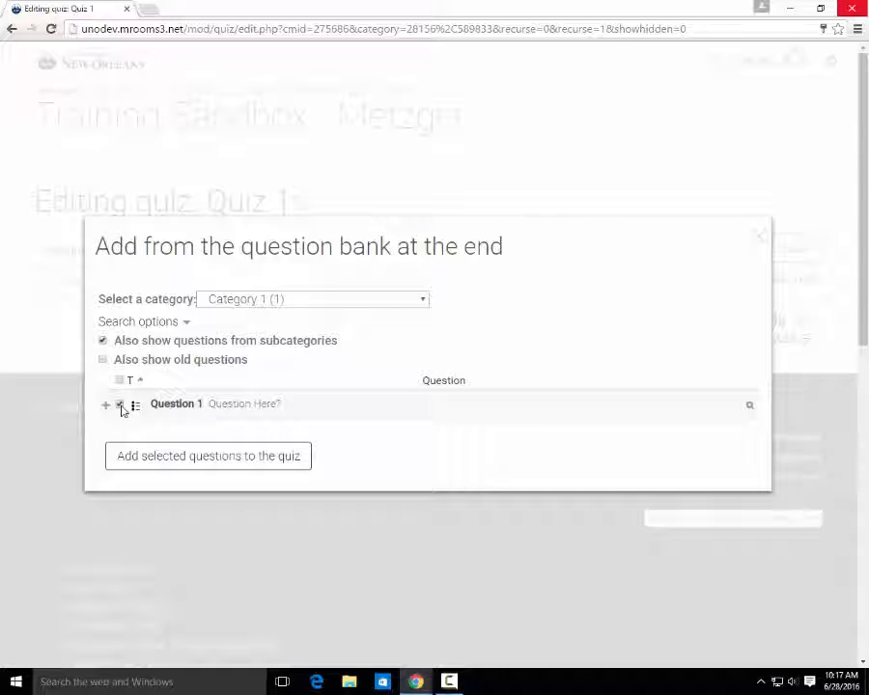
{"action": "left_click", "coordinate": [207, 455]}
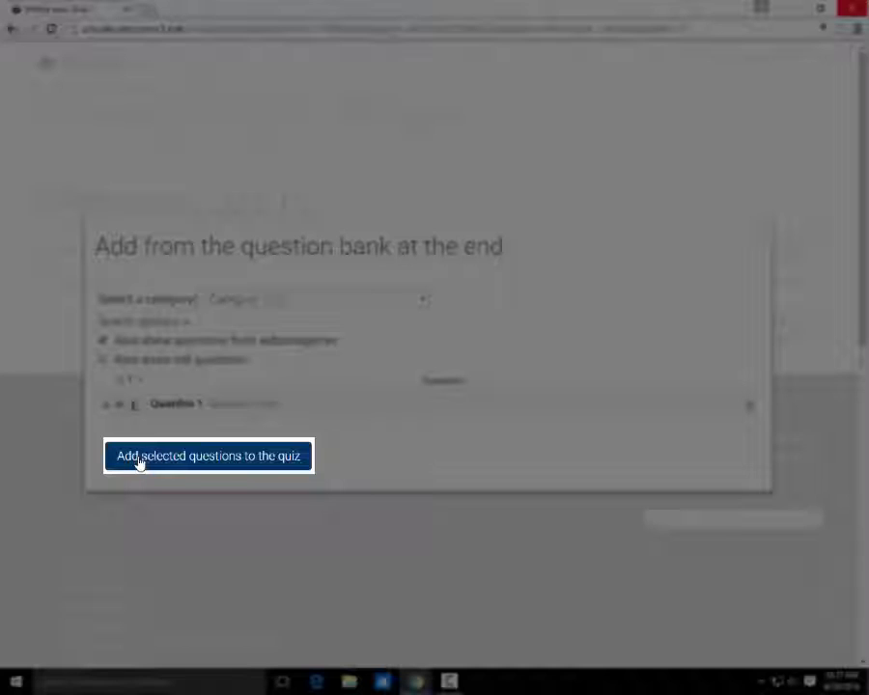
{"action": "left_click", "coordinate": [208, 456]}
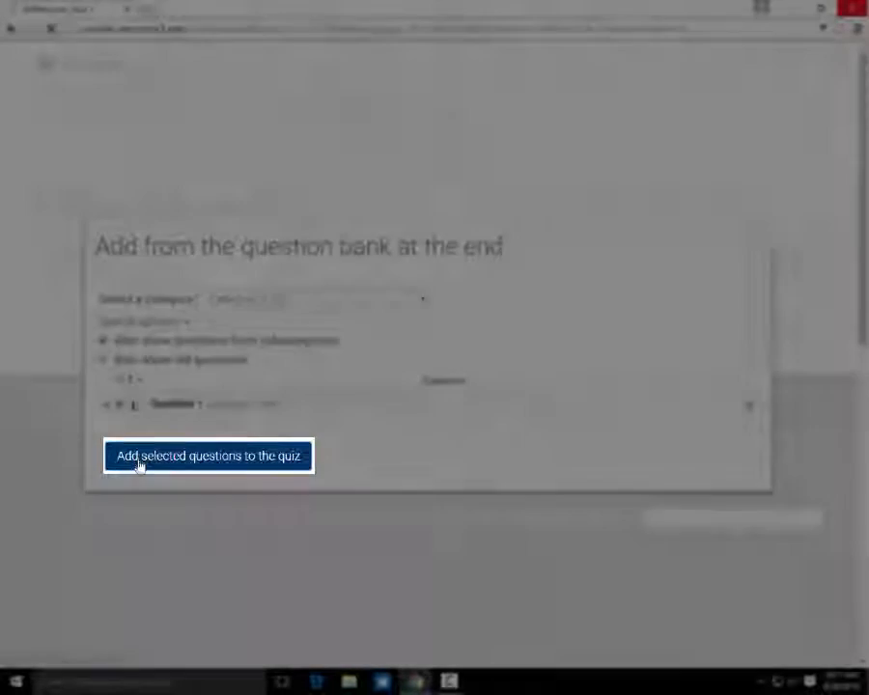
{"action": "left_click", "coordinate": [208, 456]}
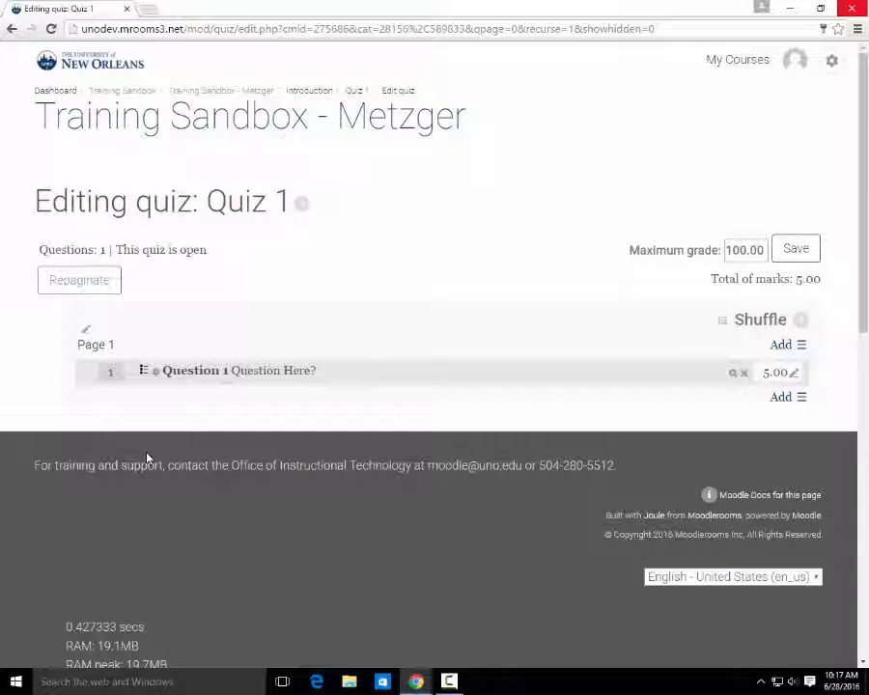